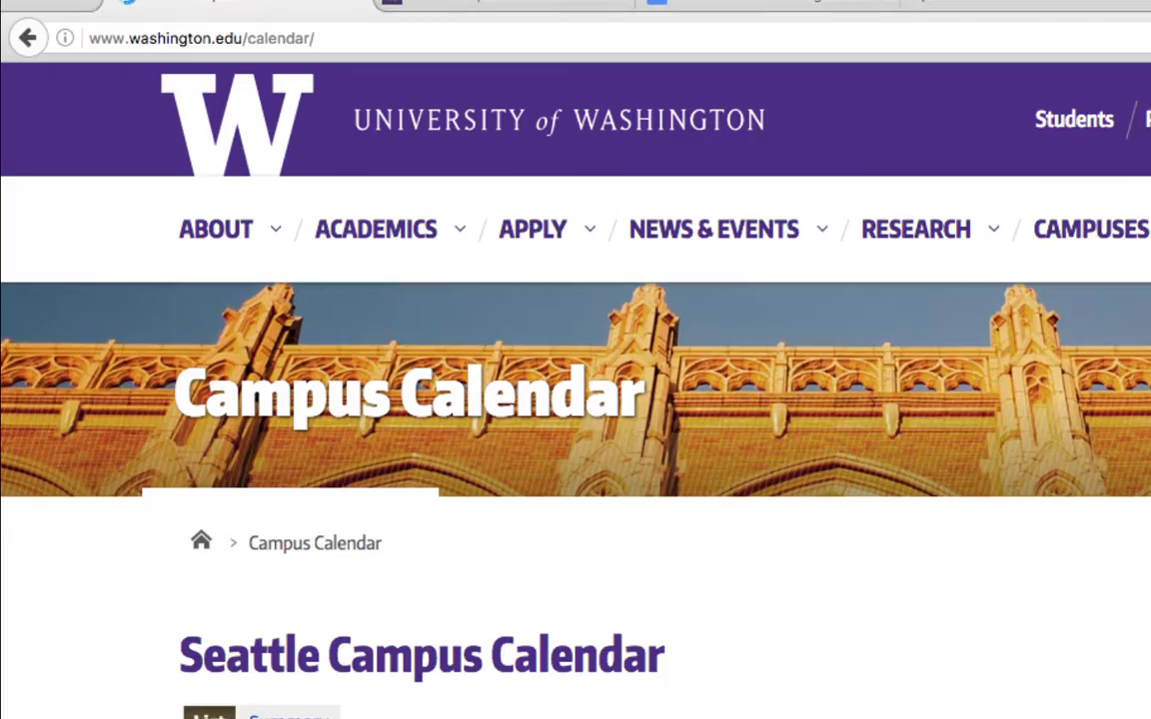
Scroll down the Seattle Campus Calendar page toward the sign-in link.
{"action": "scroll", "scroll_direction": "down", "scroll_amount": 3}
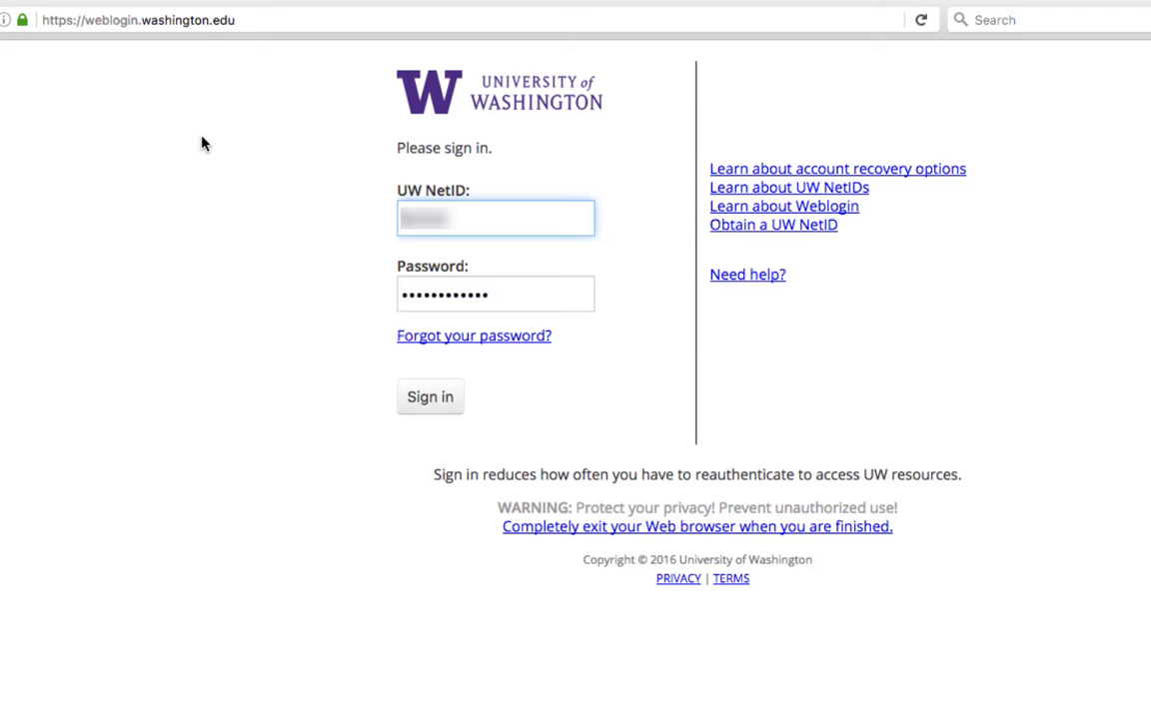
Submit the UW NetID sign-in to reach the Training calendar list in Trumba.
{"action": "left_click", "coordinate": [430, 397]}
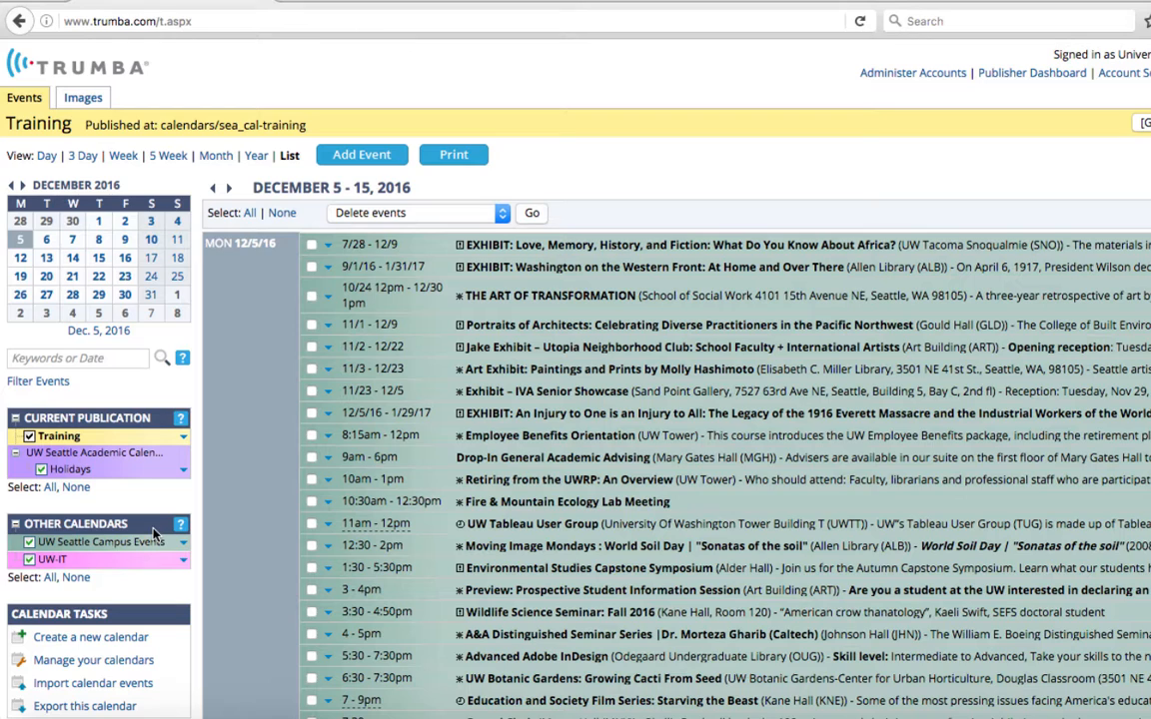
{"action": "mouse_move", "coordinate": [147, 427]}
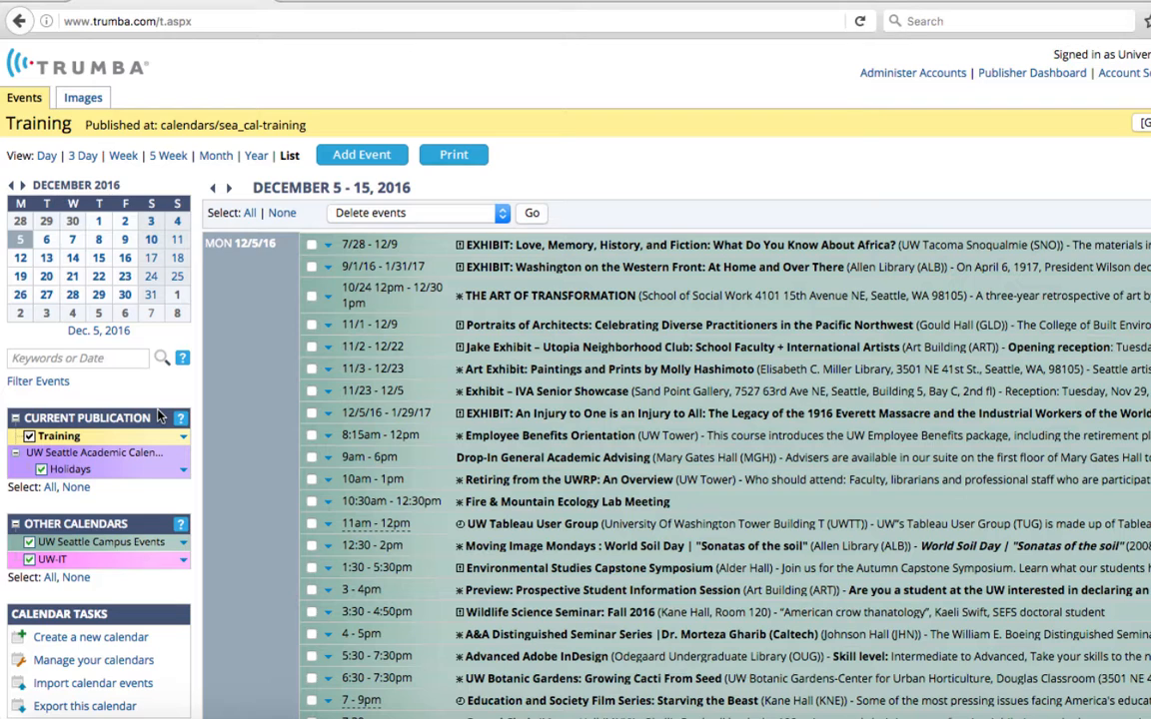
{"action": "mouse_move", "coordinate": [160, 417]}
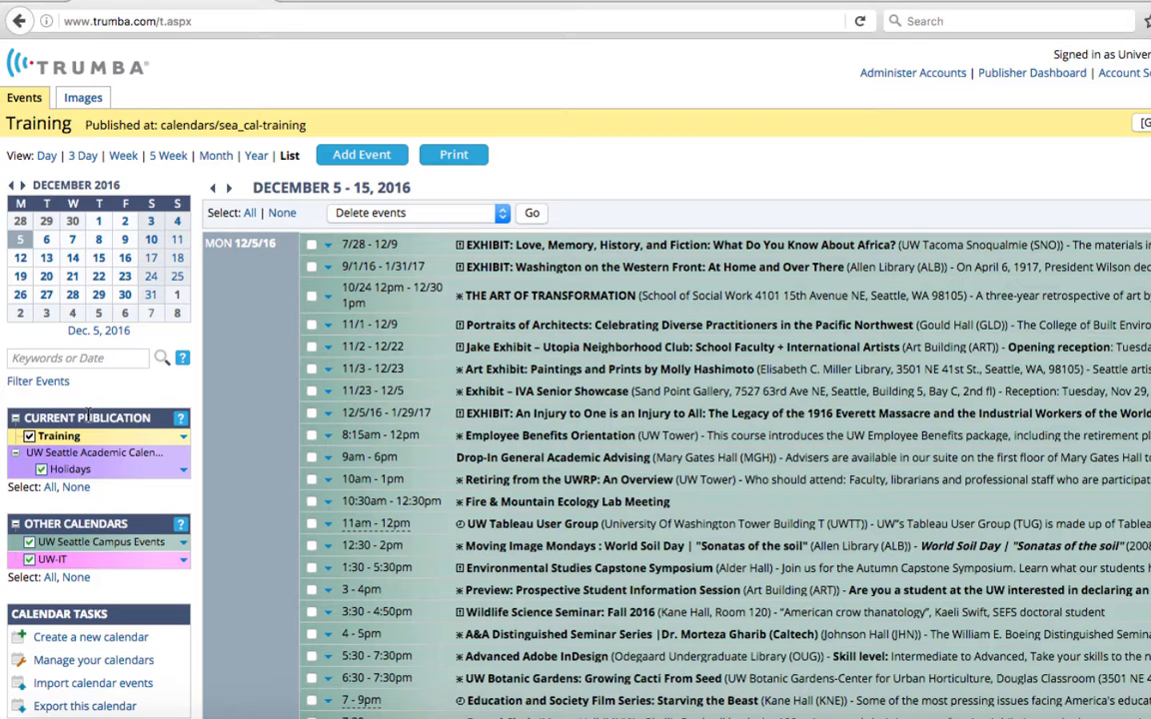
{"action": "mouse_move", "coordinate": [15, 398]}
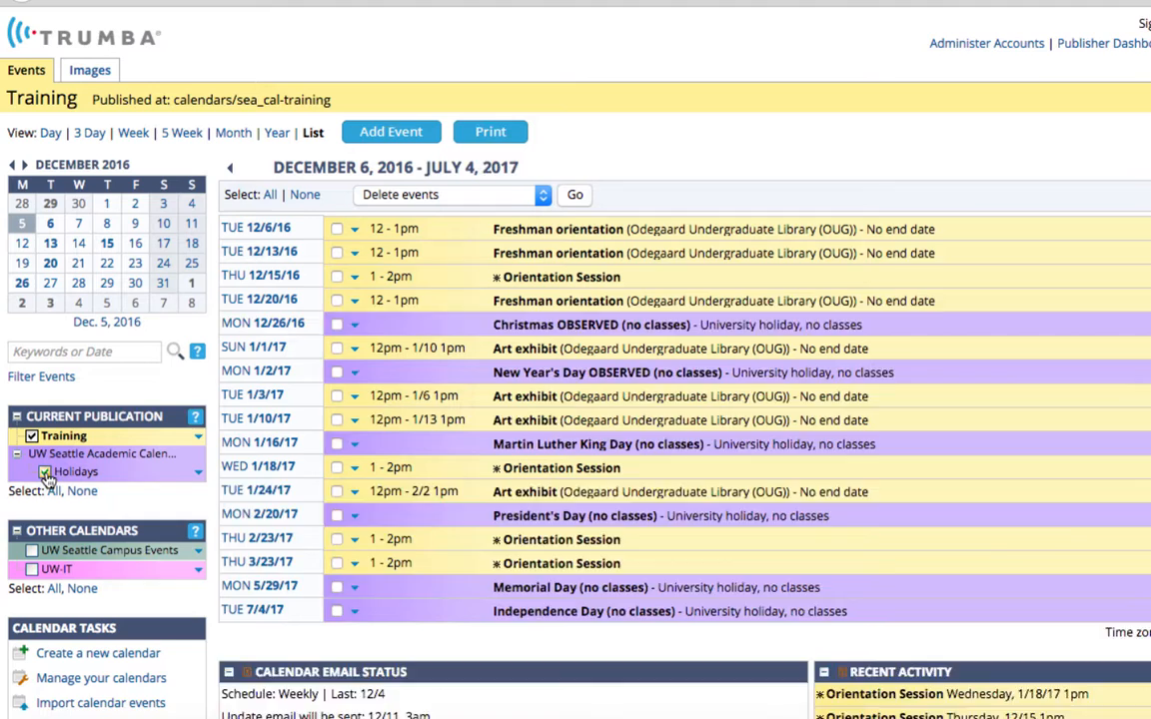
Uncheck Holidays under Current Publication so only Training events remain.
{"action": "left_click", "coordinate": [44, 472]}
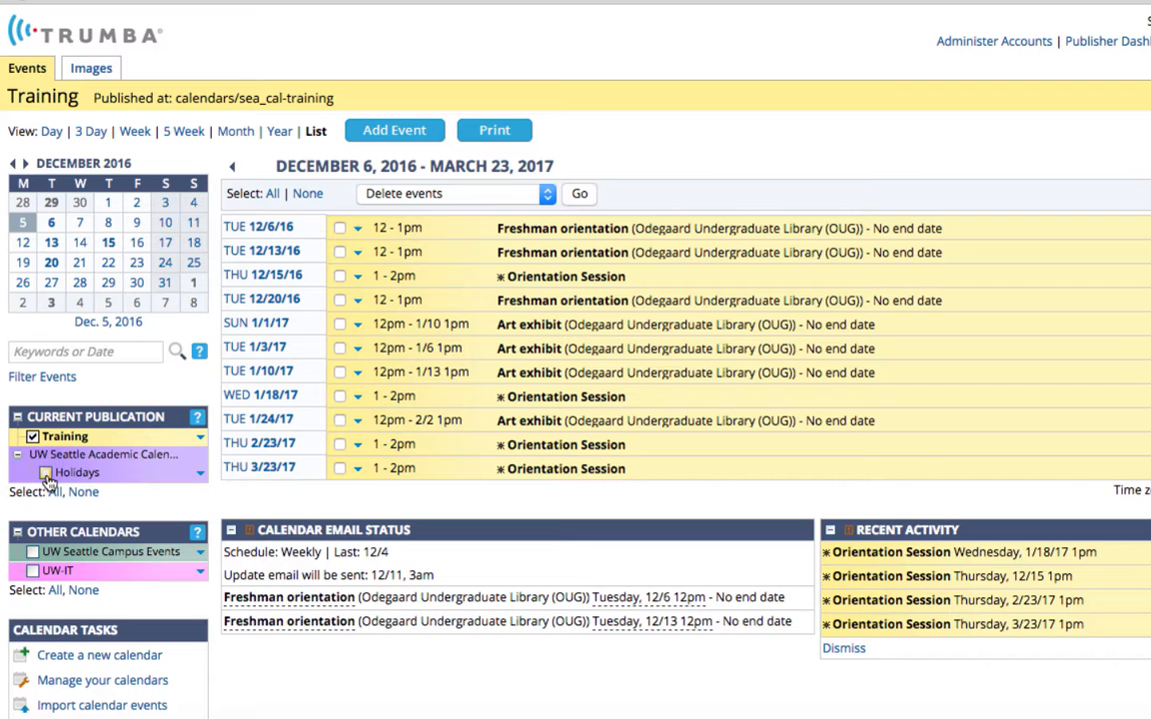
Re-check Holidays, then go to the Manage Your Calendars page.
{"action": "left_click", "coordinate": [46, 473]}
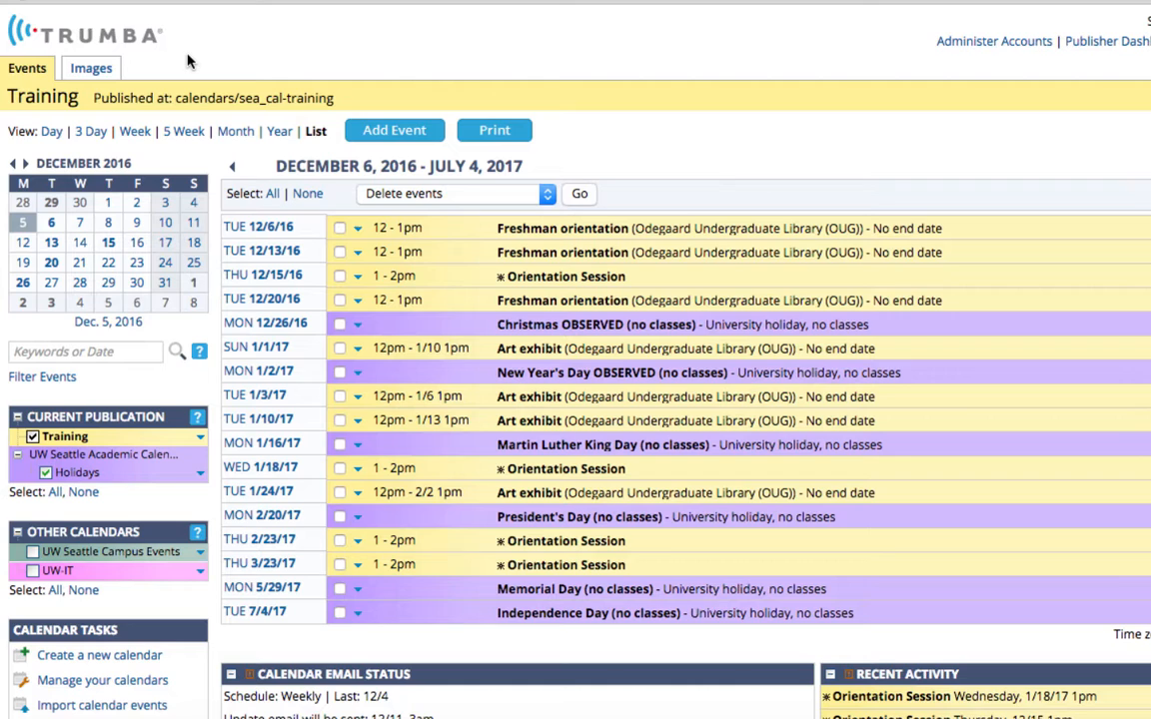
{"action": "mouse_move", "coordinate": [500, 237]}
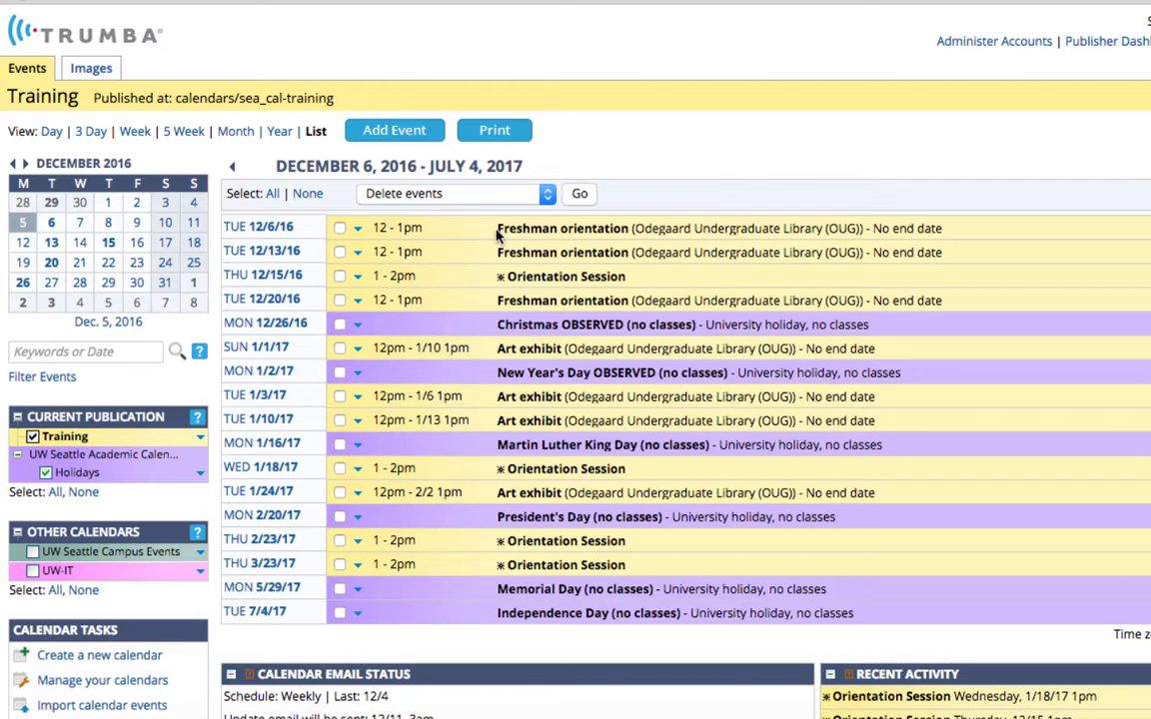
{"action": "mouse_move", "coordinate": [219, 490]}
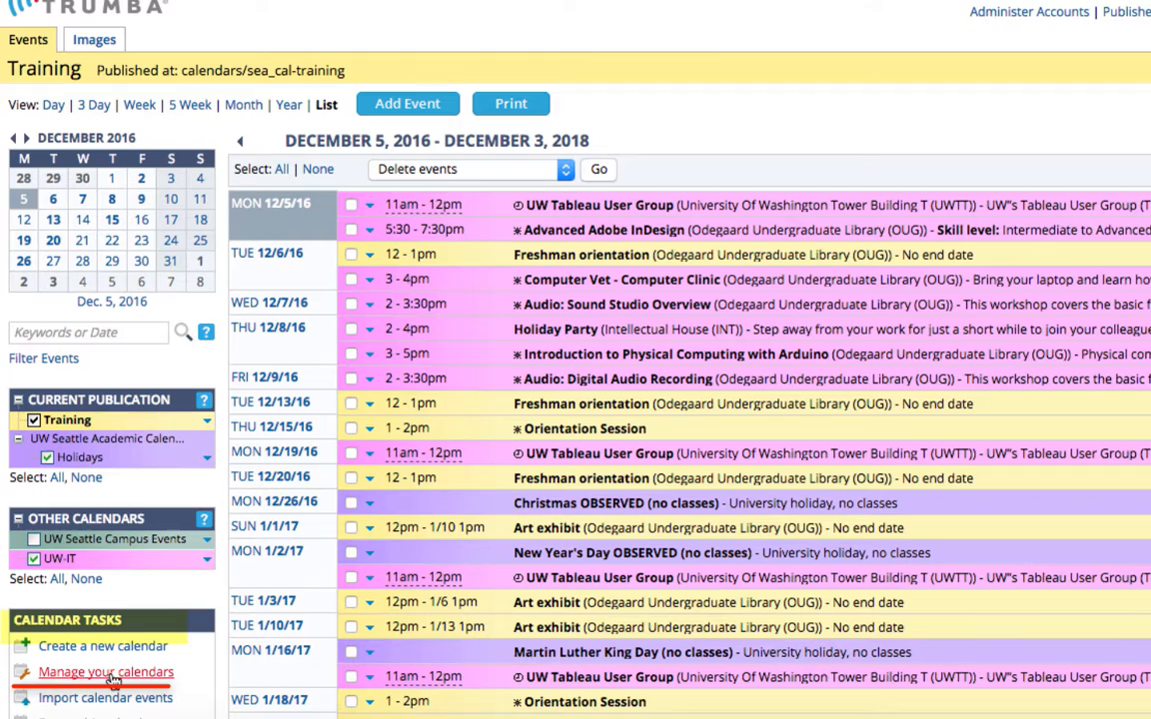
{"action": "left_click", "coordinate": [105, 671]}
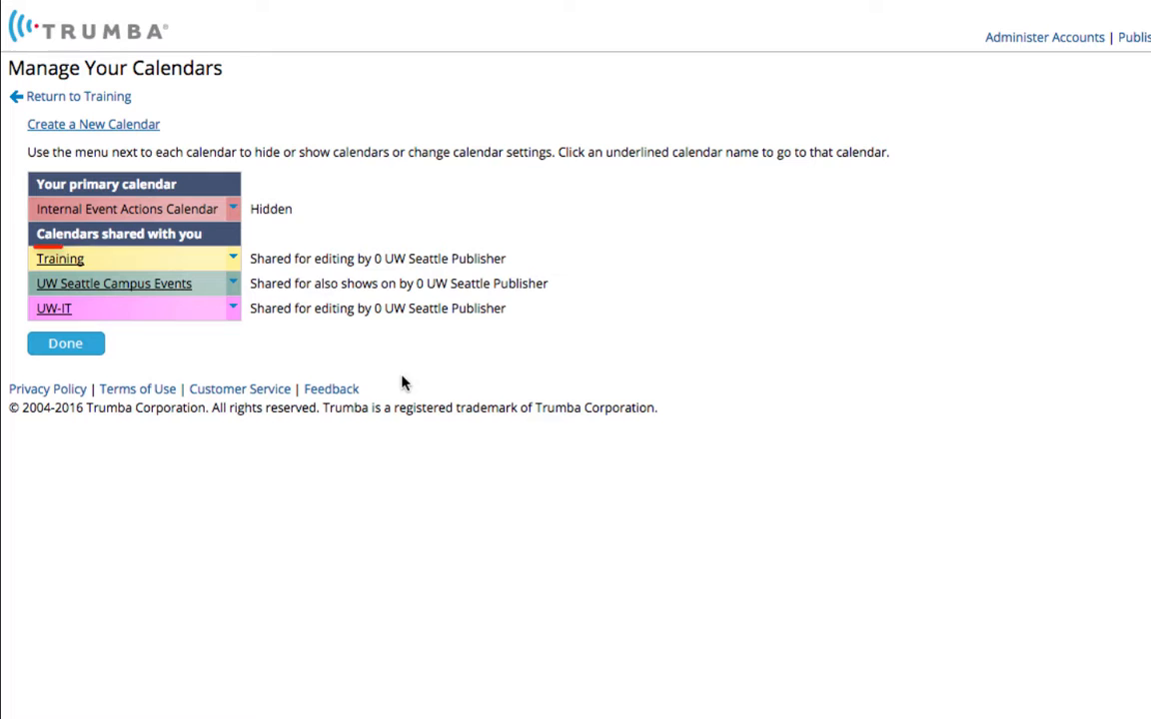